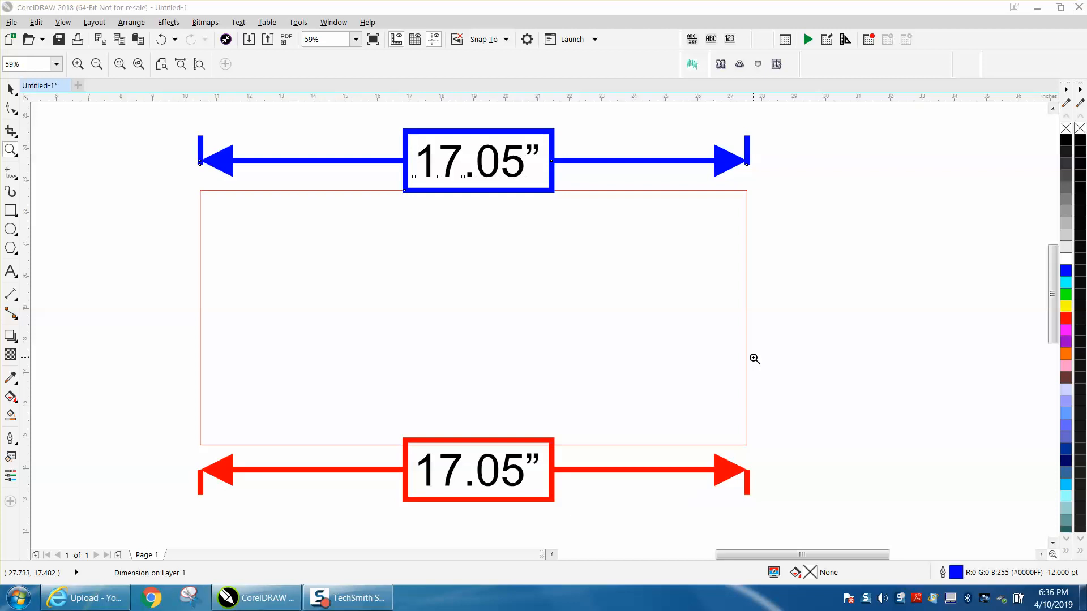
{"action": "mouse_move", "coordinate": [695, 224]}
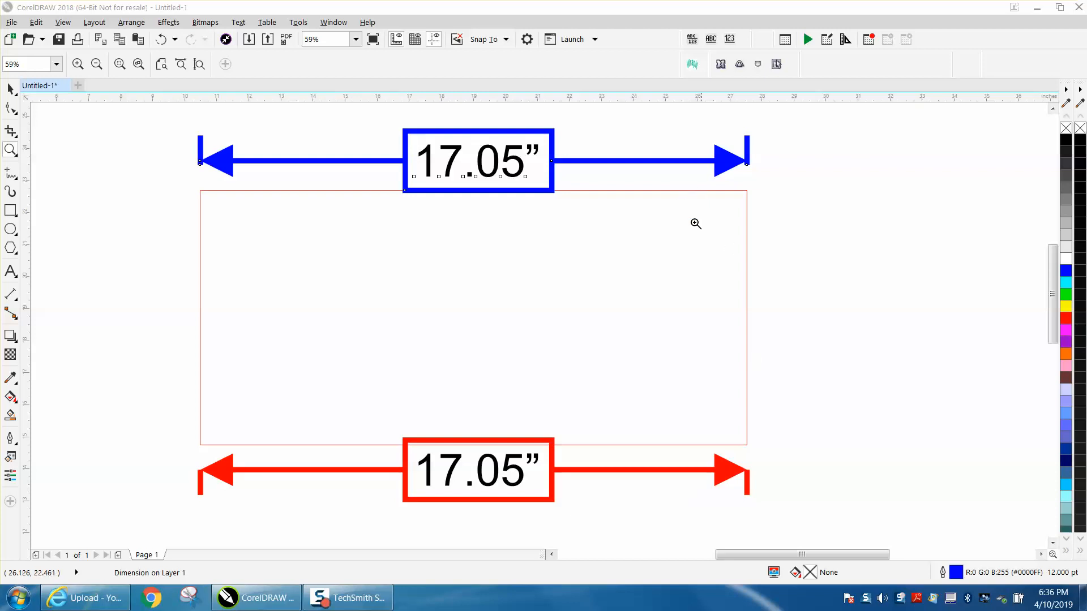
{"action": "mouse_move", "coordinate": [521, 473]}
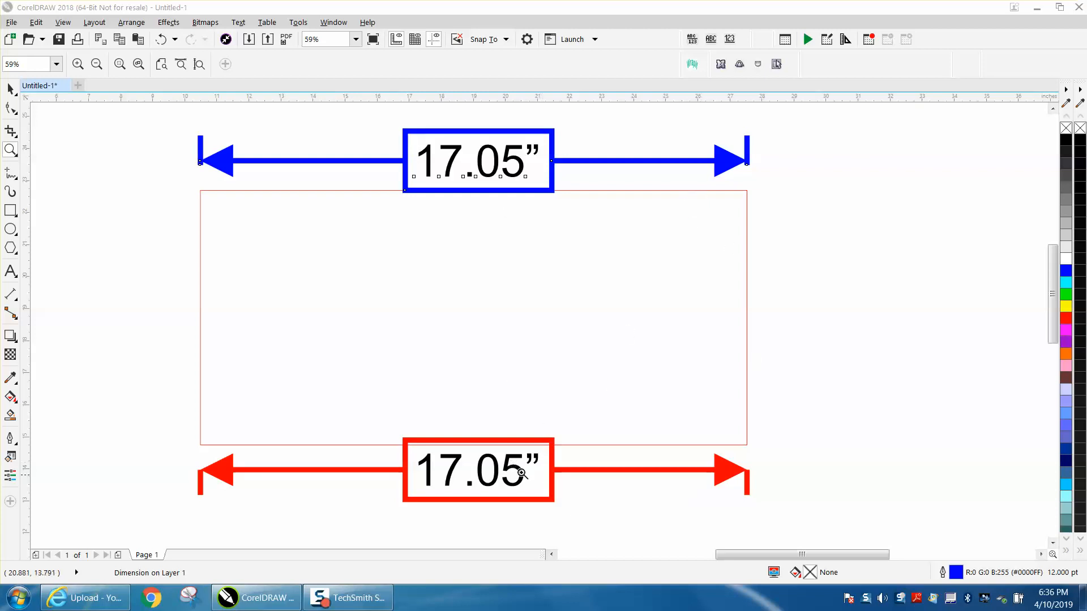
{"action": "mouse_move", "coordinate": [526, 435]}
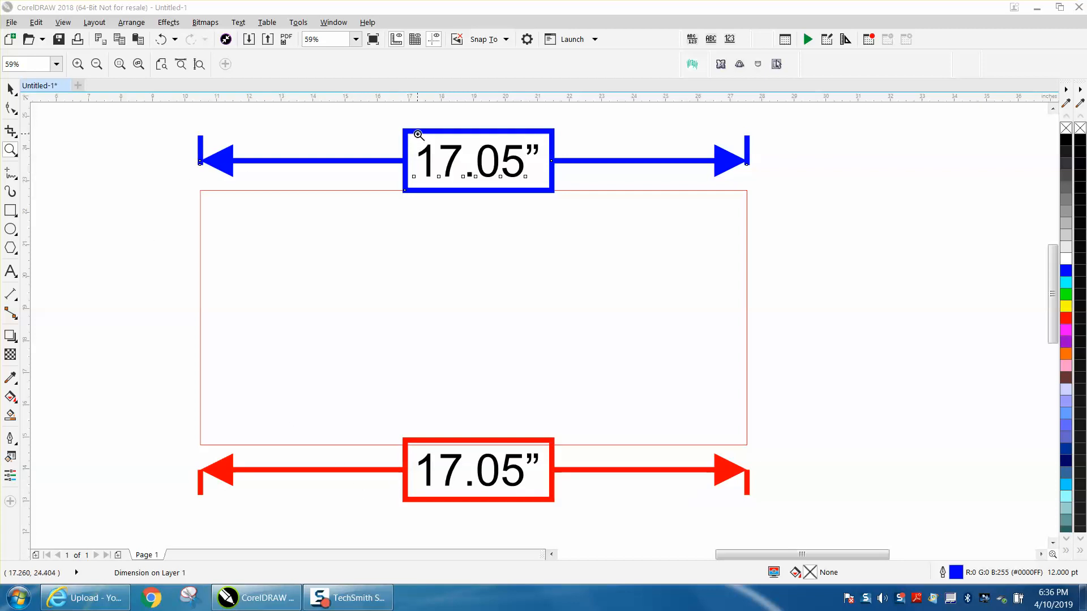
Delete the blue dimension line and show the Object Styles docker with the default Dimension style
{"action": "left_click", "coordinate": [478, 160]}
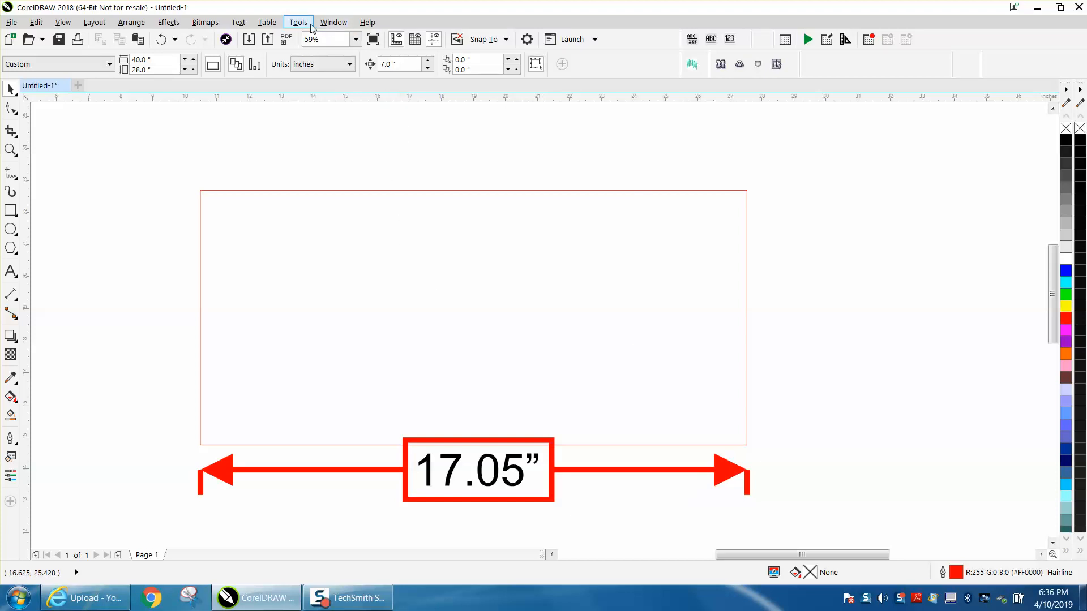
{"action": "left_click", "coordinate": [333, 22]}
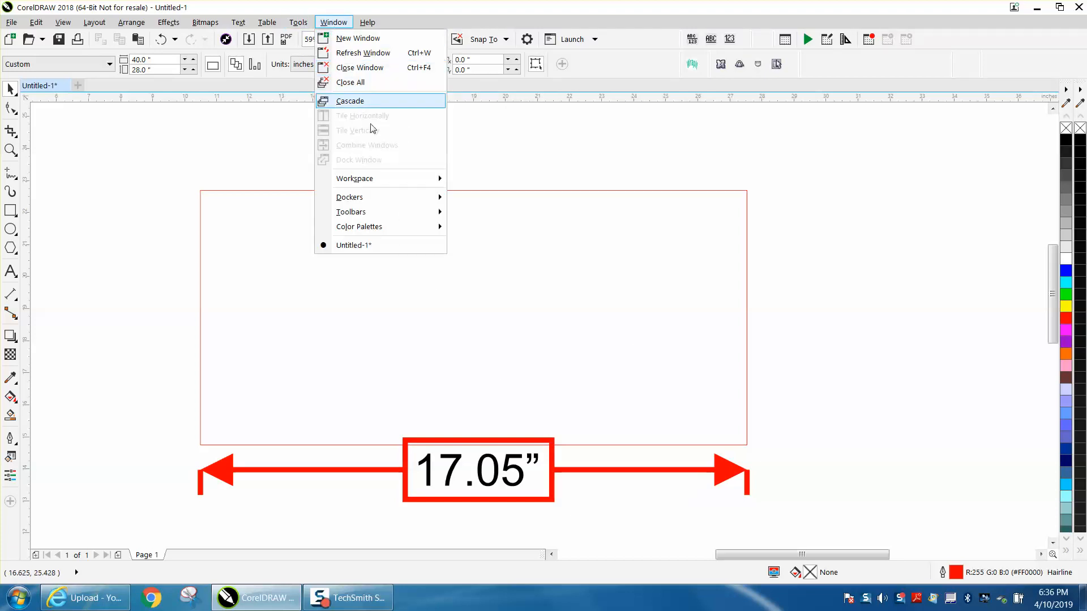
{"action": "left_click", "coordinate": [349, 197]}
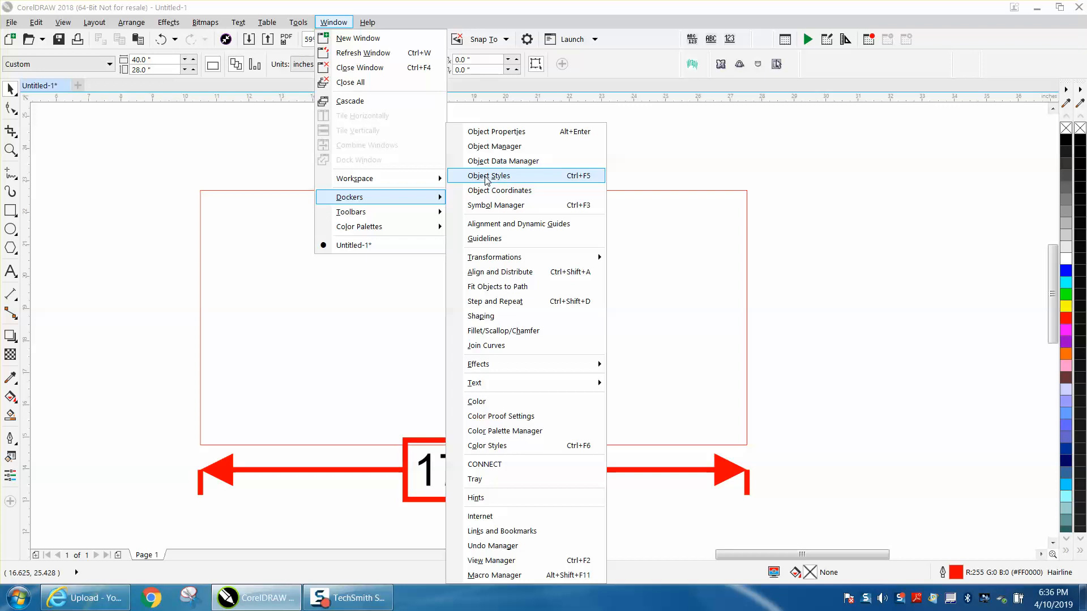
{"action": "left_click", "coordinate": [488, 175]}
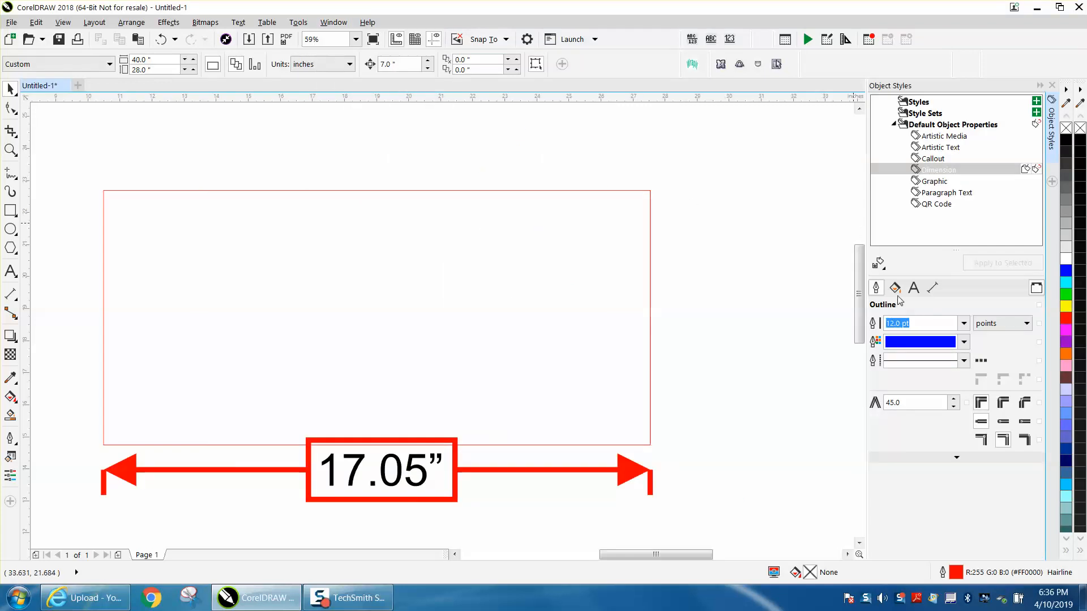
Set the default Dimension outline colour to Green in the Outline settings
{"action": "left_click", "coordinate": [913, 288]}
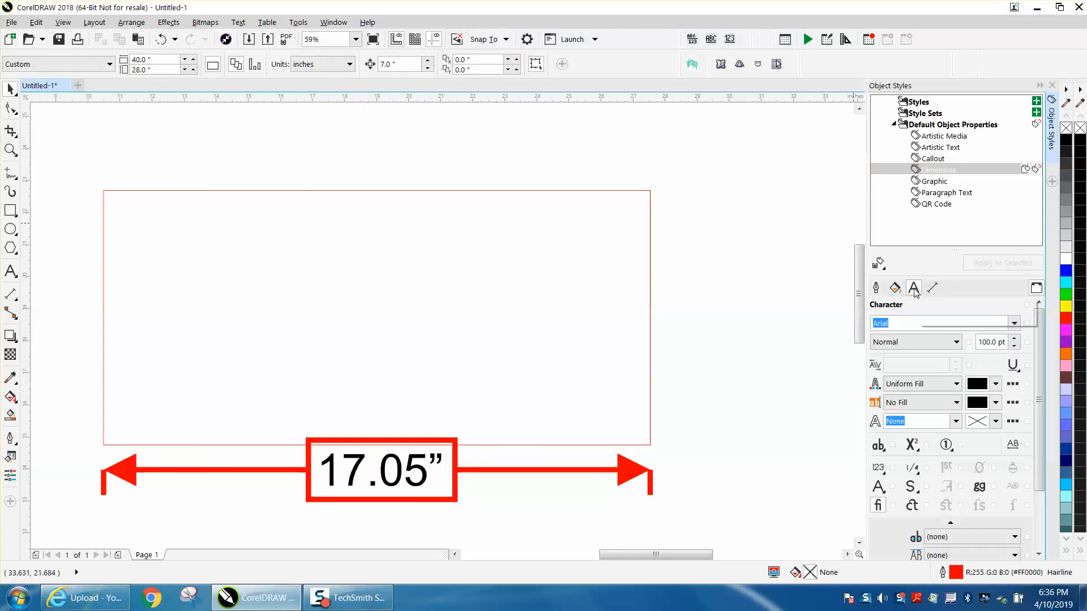
{"action": "left_click", "coordinate": [876, 287]}
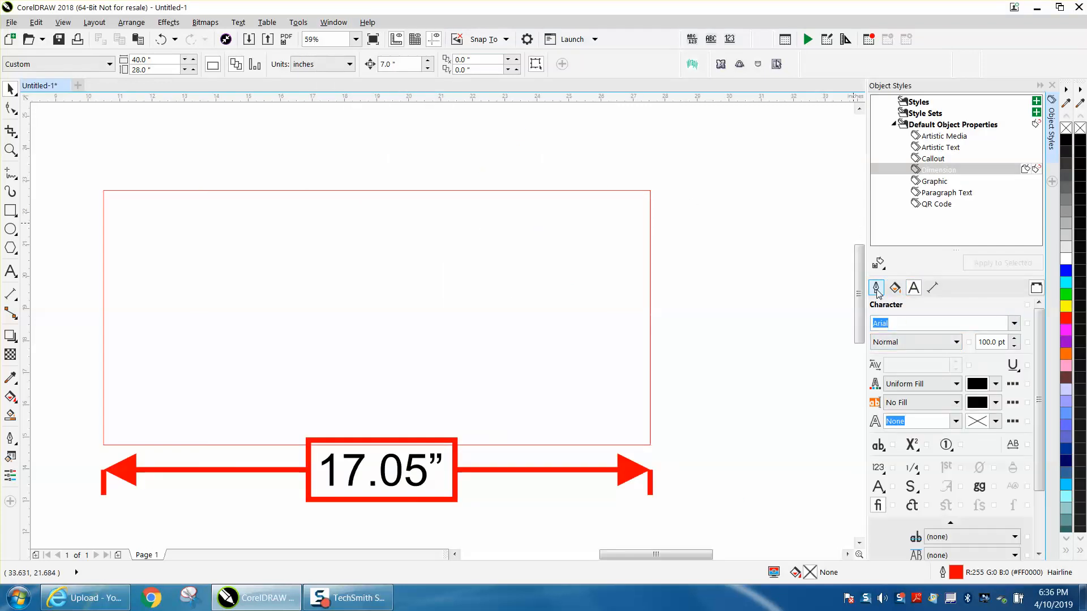
{"action": "left_click", "coordinate": [876, 287]}
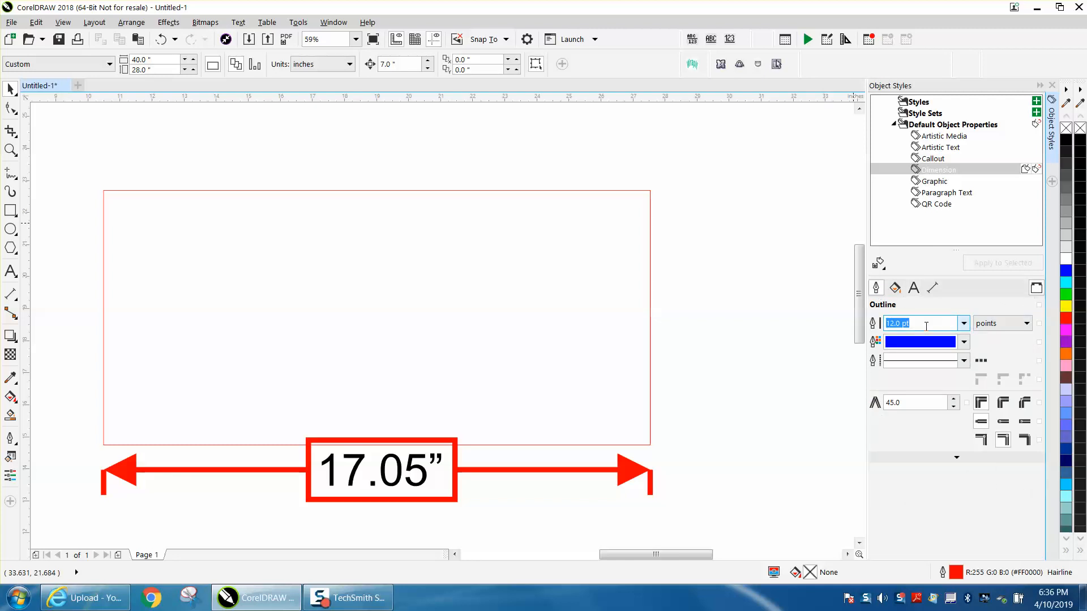
{"action": "left_click", "coordinate": [962, 341]}
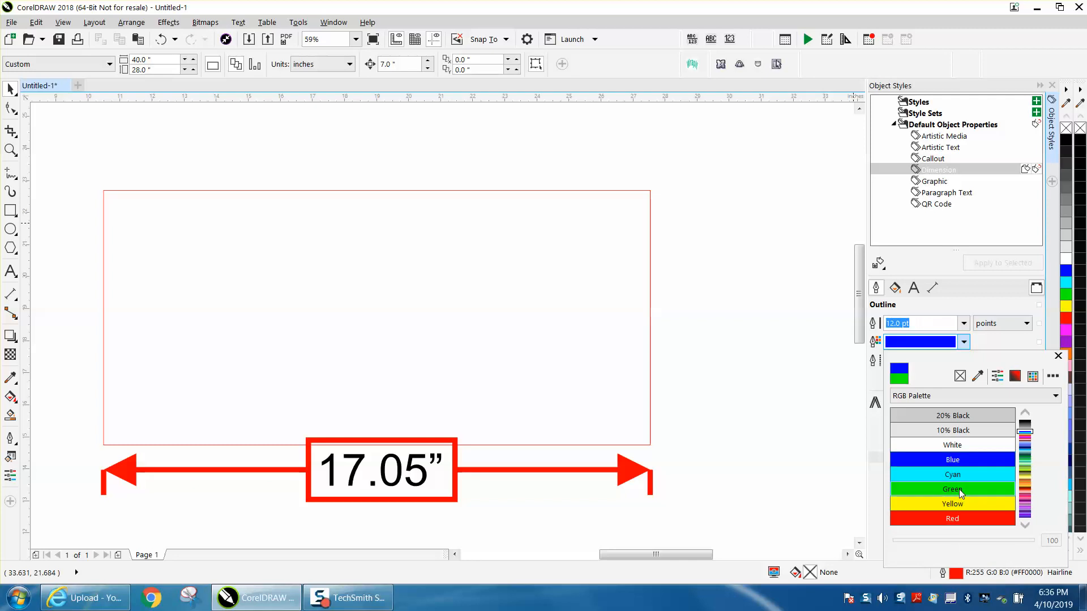
{"action": "left_click", "coordinate": [952, 489]}
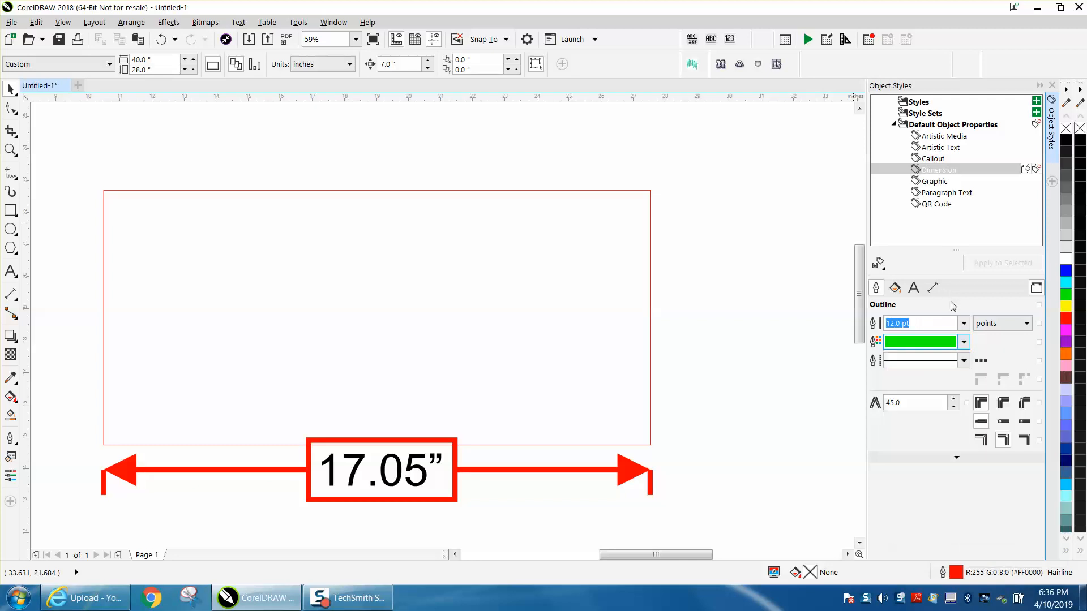
Save the edited styles as the new document defaults via the style sheet menu
{"action": "left_click", "coordinate": [878, 262]}
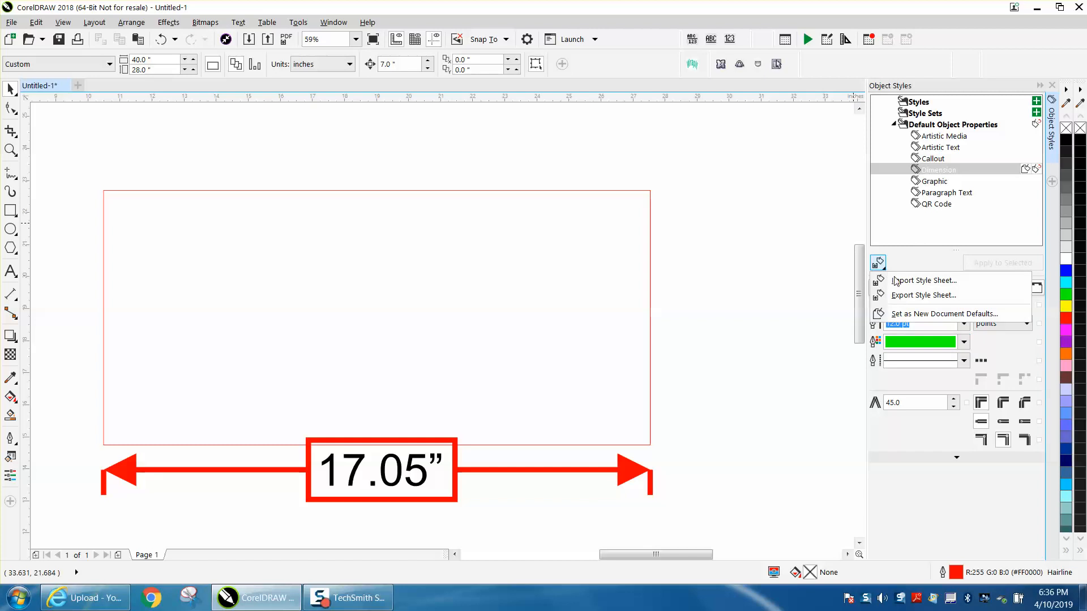
{"action": "left_click", "coordinate": [877, 261]}
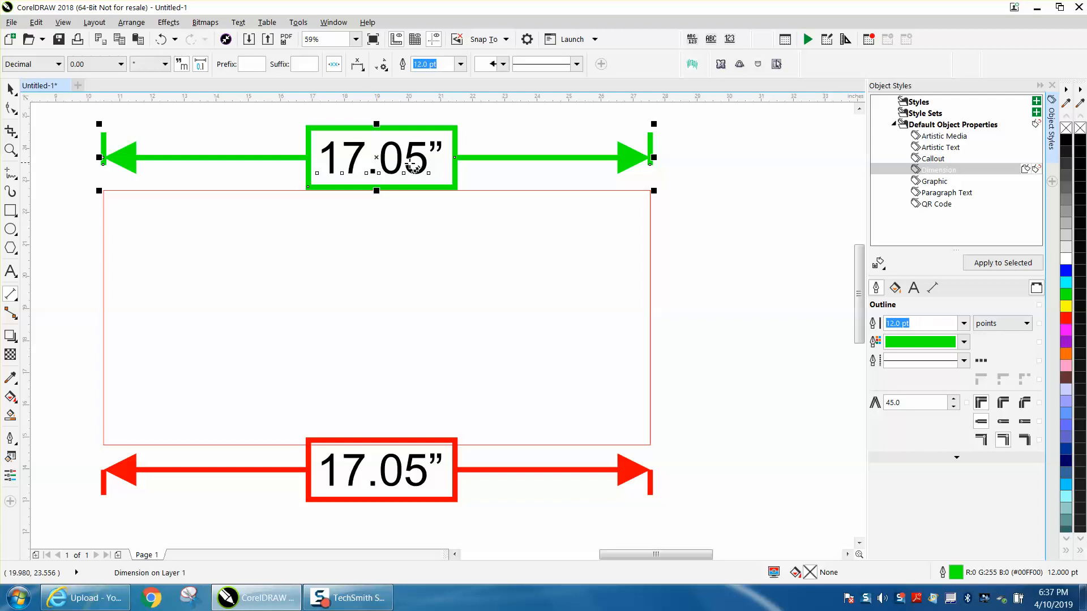
Show the Dimension style's Character settings (Arial, 100 pt, no text fill)
{"action": "left_click", "coordinate": [913, 286]}
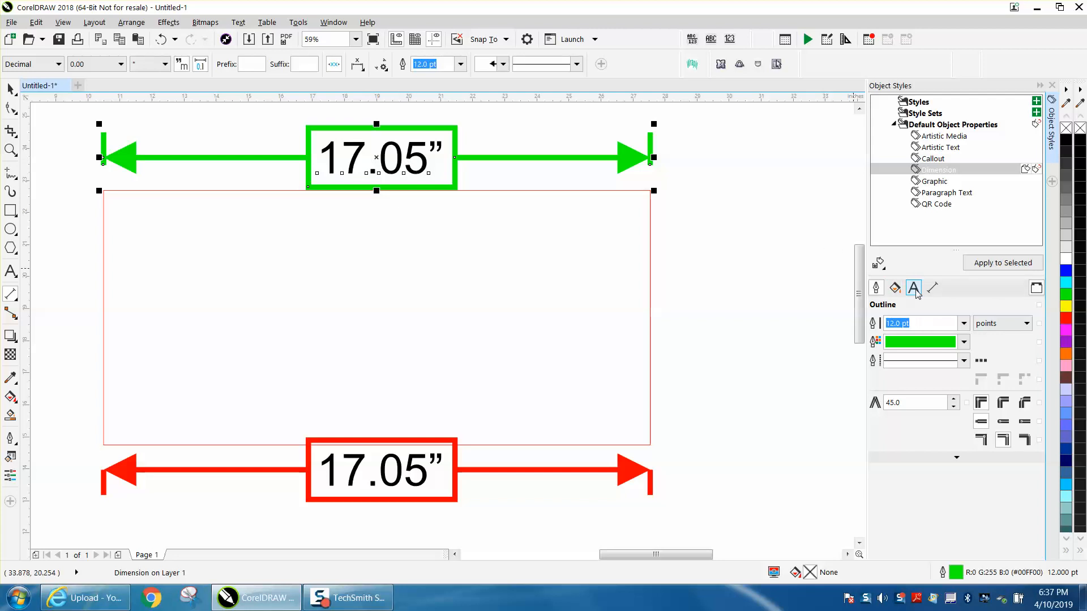
{"action": "left_click", "coordinate": [914, 287]}
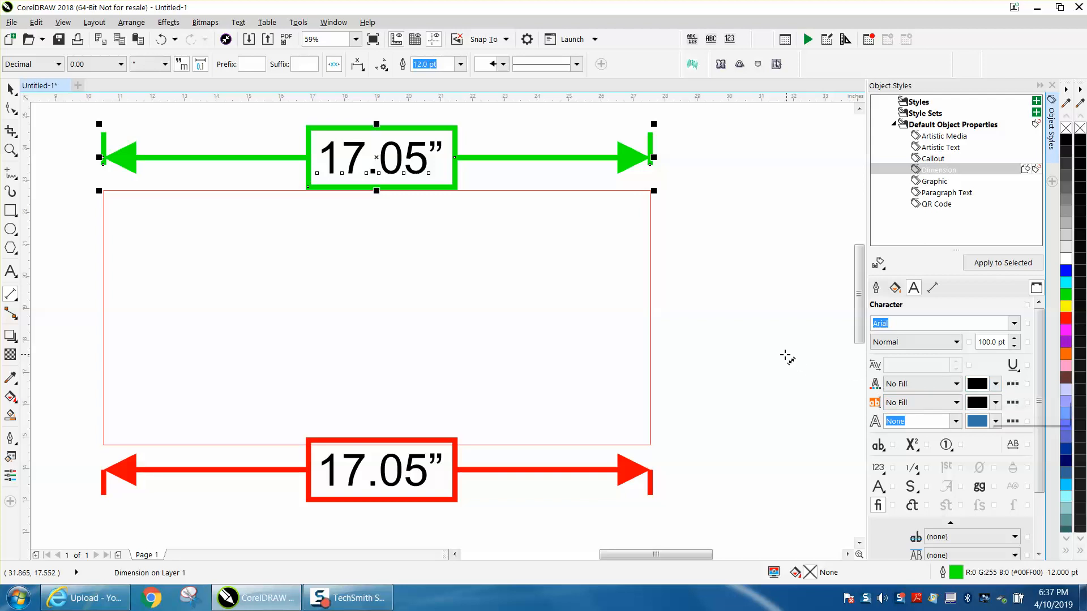
{"action": "mouse_move", "coordinate": [785, 347]}
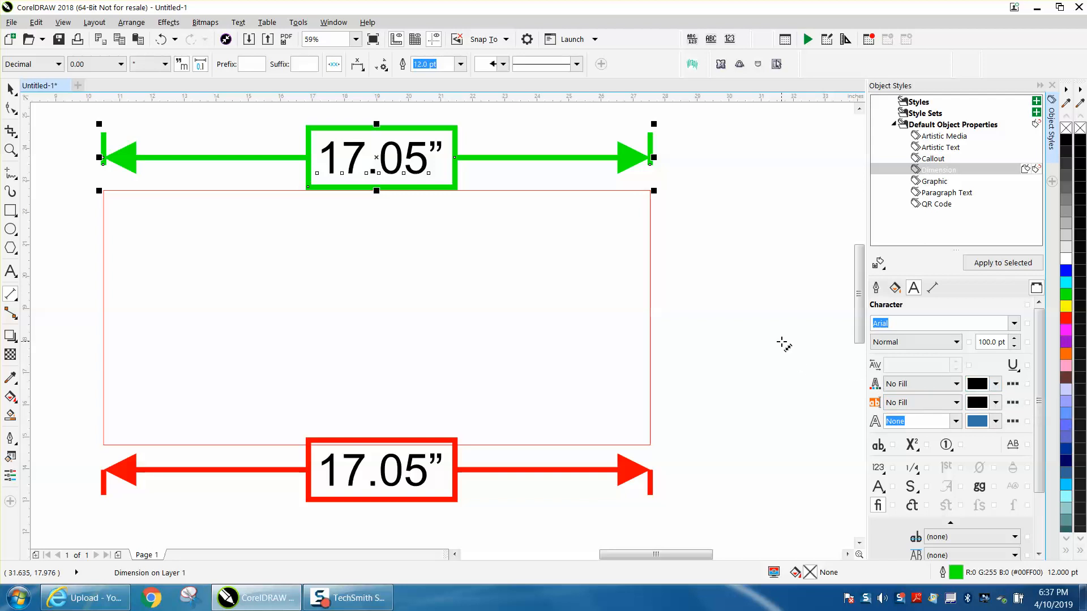